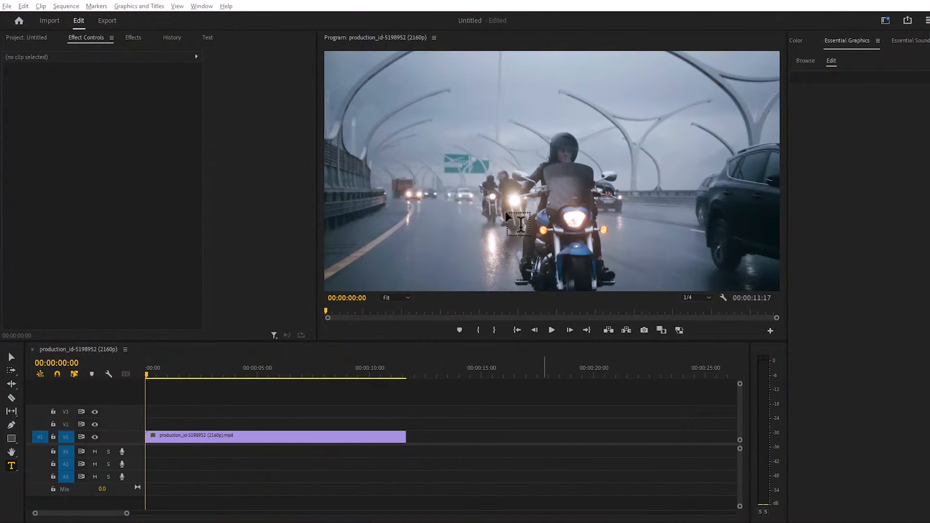
{"action": "mouse_move", "coordinate": [596, 243]}
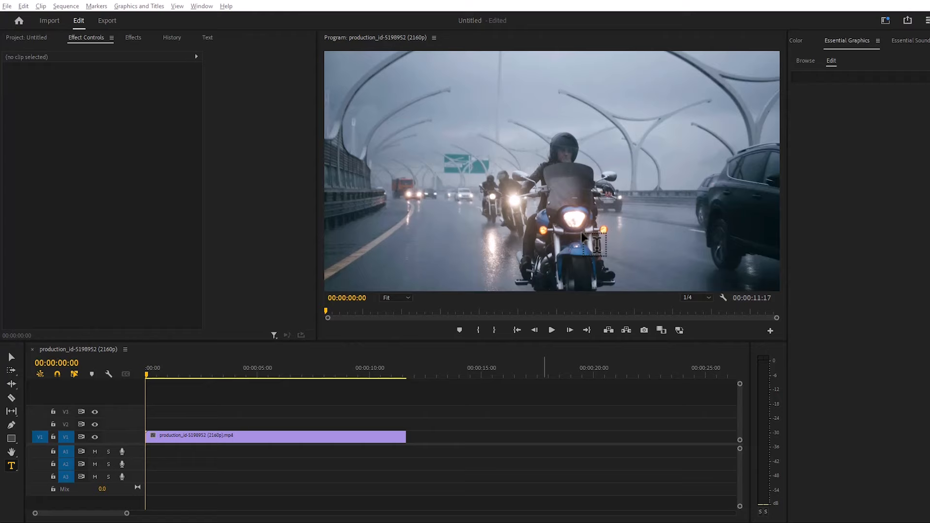
{"action": "mouse_move", "coordinate": [519, 193]}
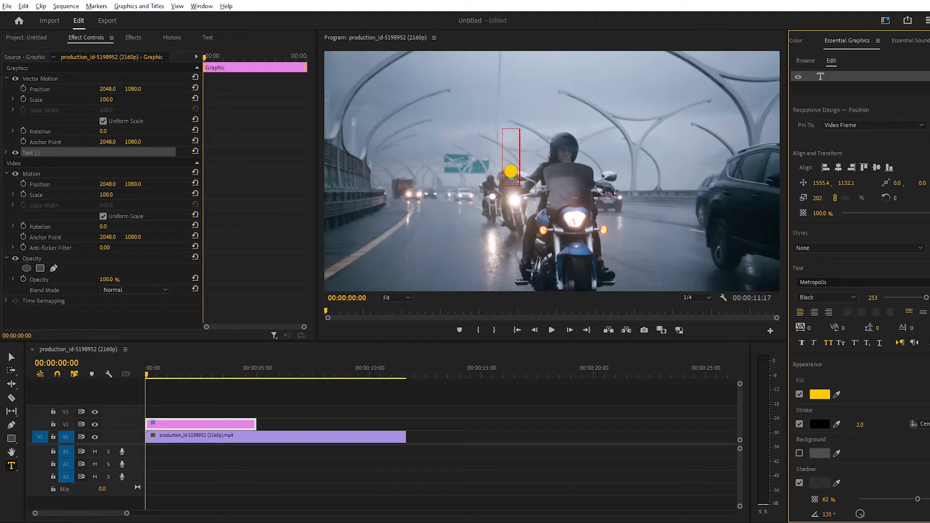
Drag the empty text box onto the second rider behind the leading motorcyclist
{"action": "left_click_drag", "start_coordinate": [511, 172], "coordinate": [501, 172]}
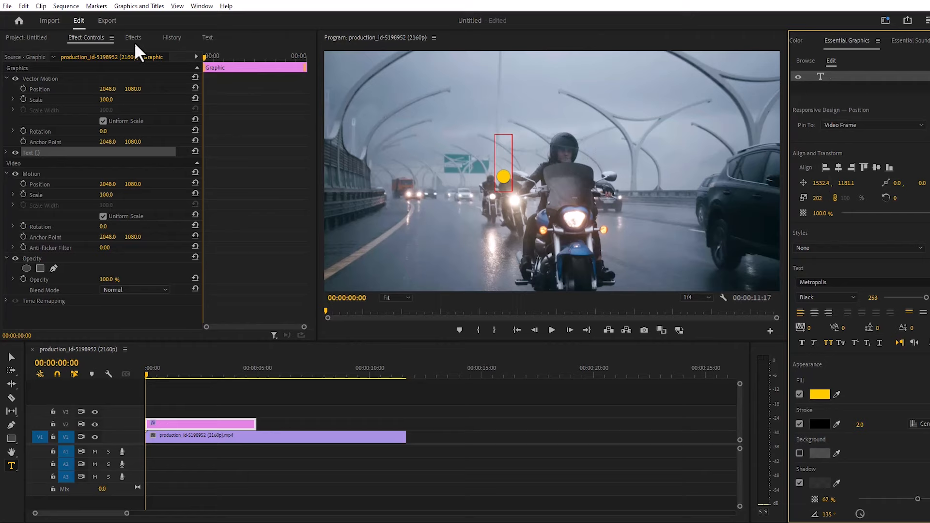
Find the Transform effect by searching 'tran' and apply it to the text graphic clip
{"action": "left_click", "coordinate": [132, 37]}
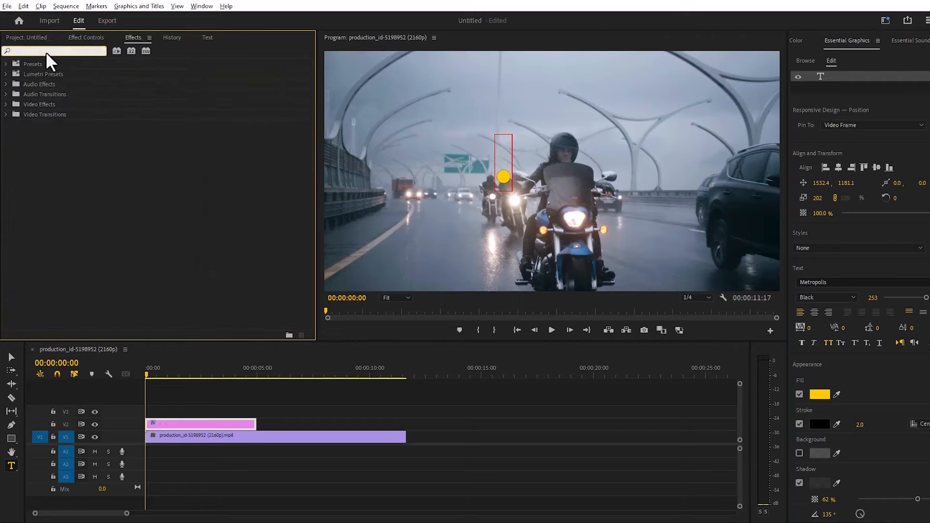
{"action": "type", "text": "tran"}
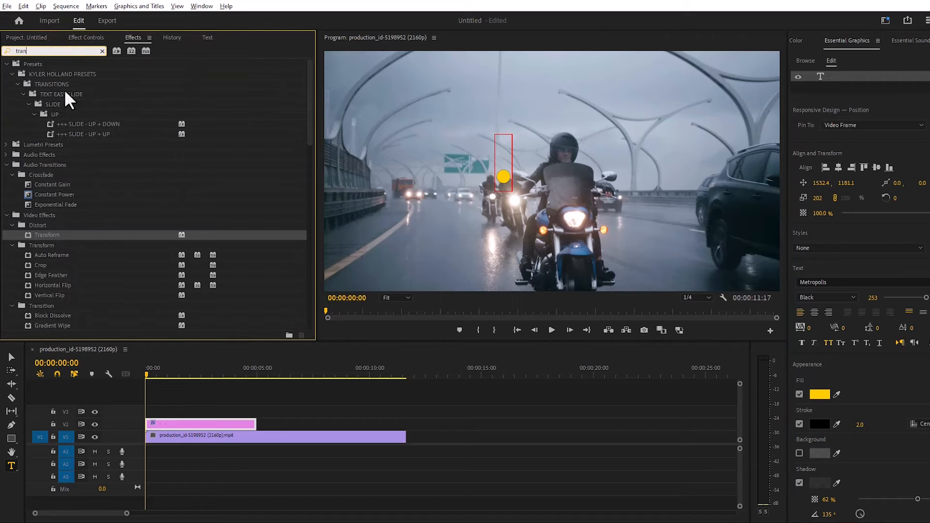
{"action": "mouse_move", "coordinate": [202, 346]}
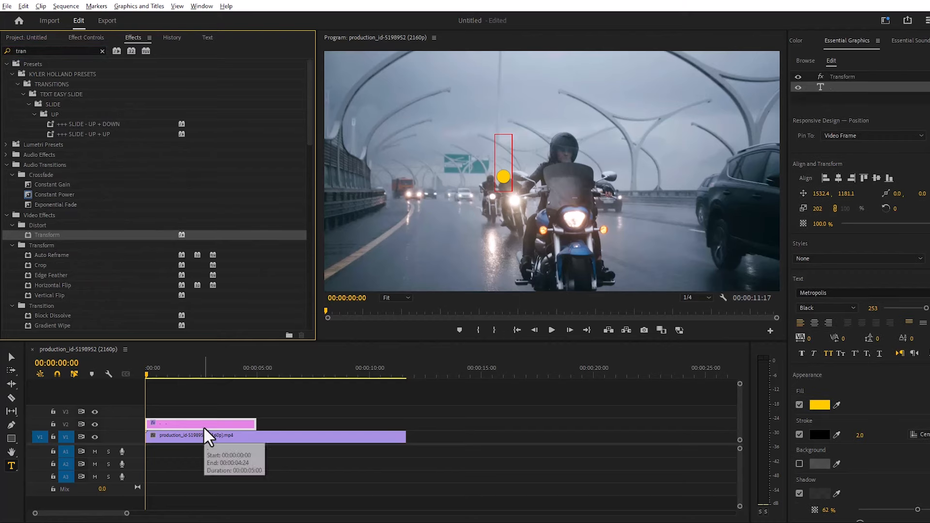
{"action": "left_click", "coordinate": [85, 37]}
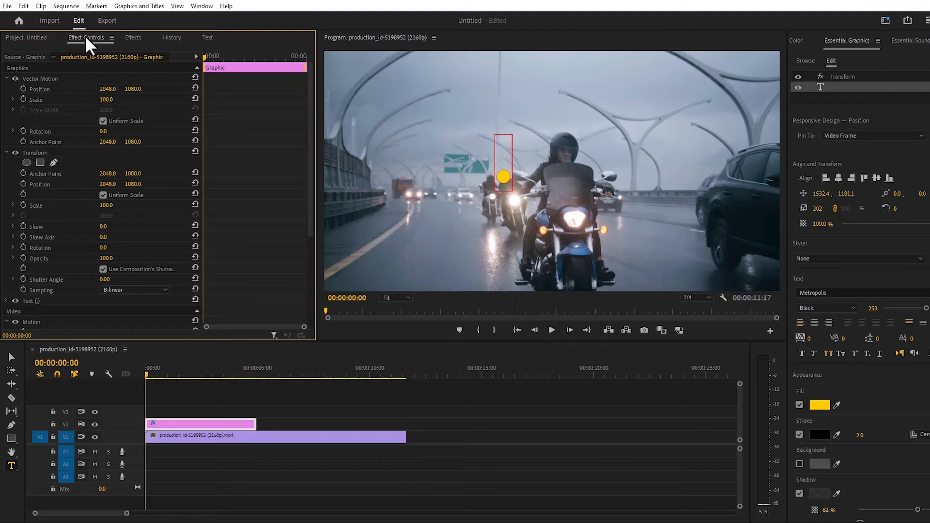
{"action": "mouse_move", "coordinate": [65, 185]}
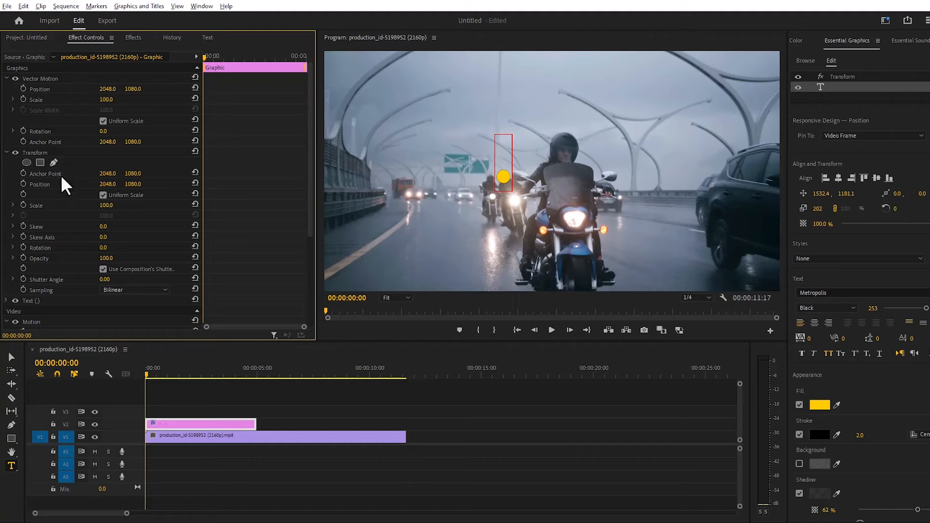
{"action": "mouse_move", "coordinate": [25, 191]}
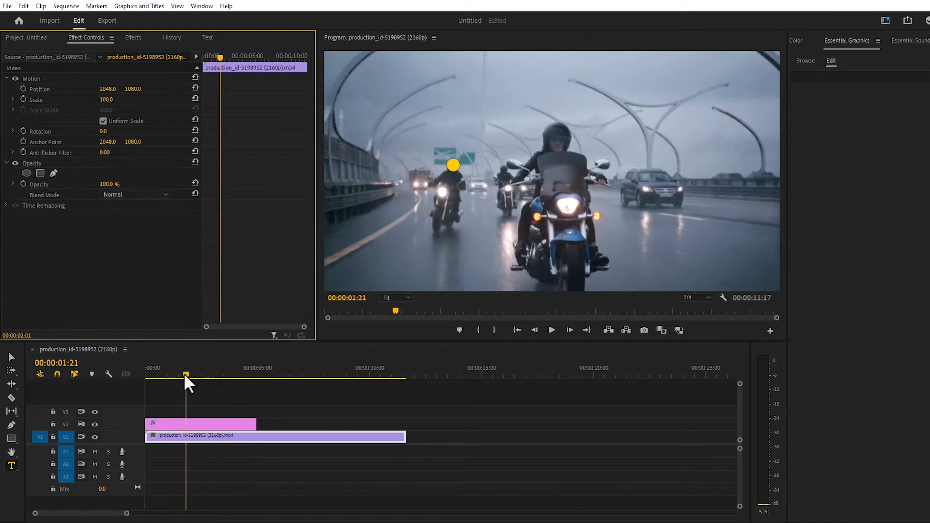
{"action": "left_click", "coordinate": [551, 330]}
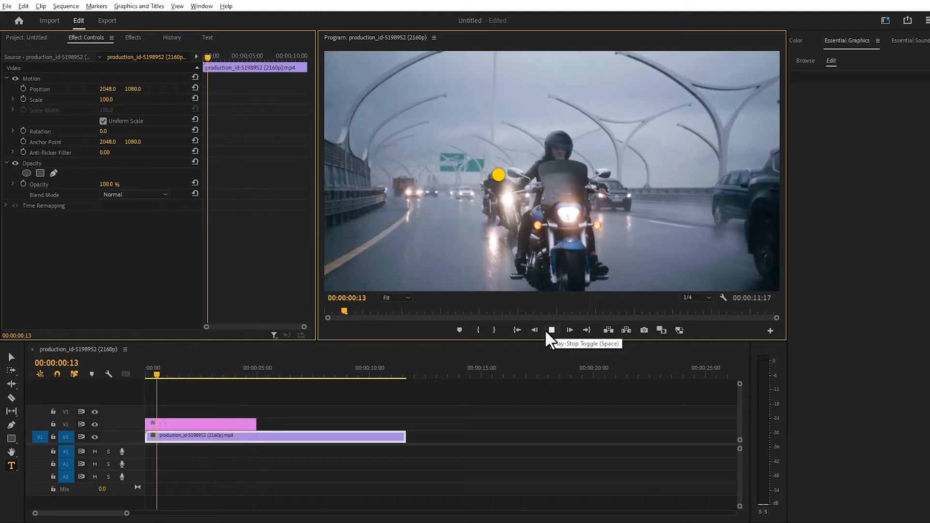
{"action": "left_click", "coordinate": [550, 331]}
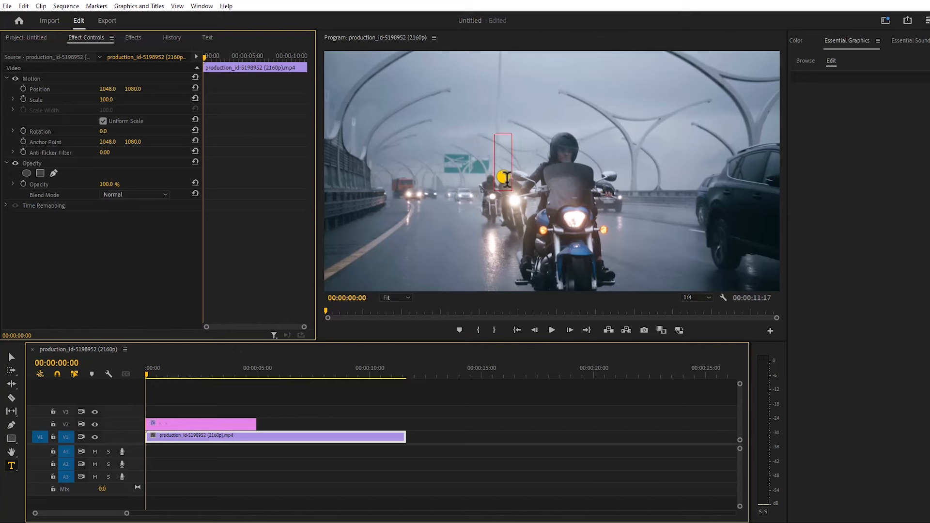
{"action": "left_click", "coordinate": [179, 424]}
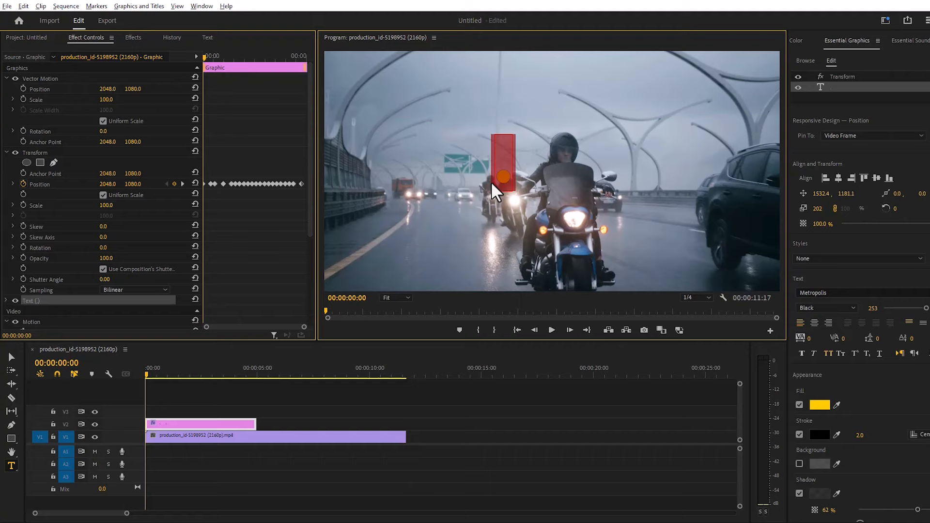
Make the label read RIGHT and enlarge its font size to 130
{"action": "type", "text": "RIGHT"}
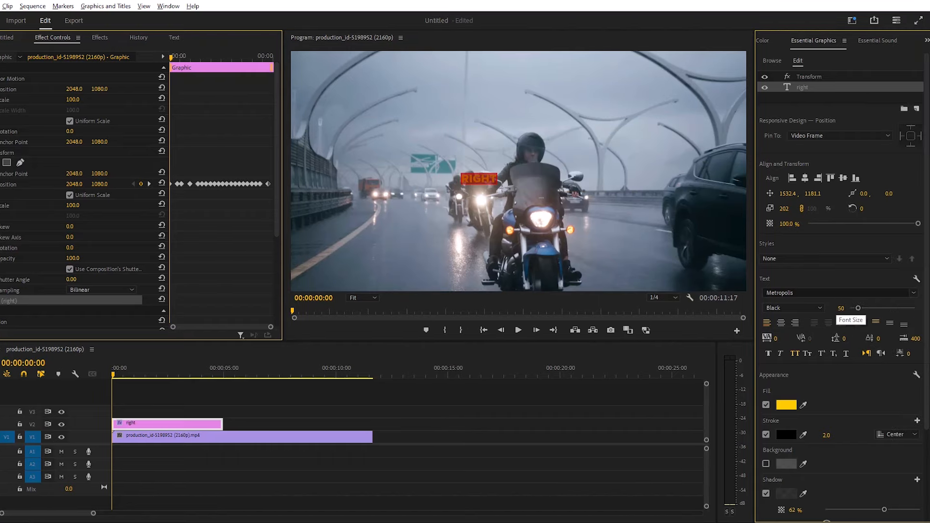
{"action": "type", "text": "100"}
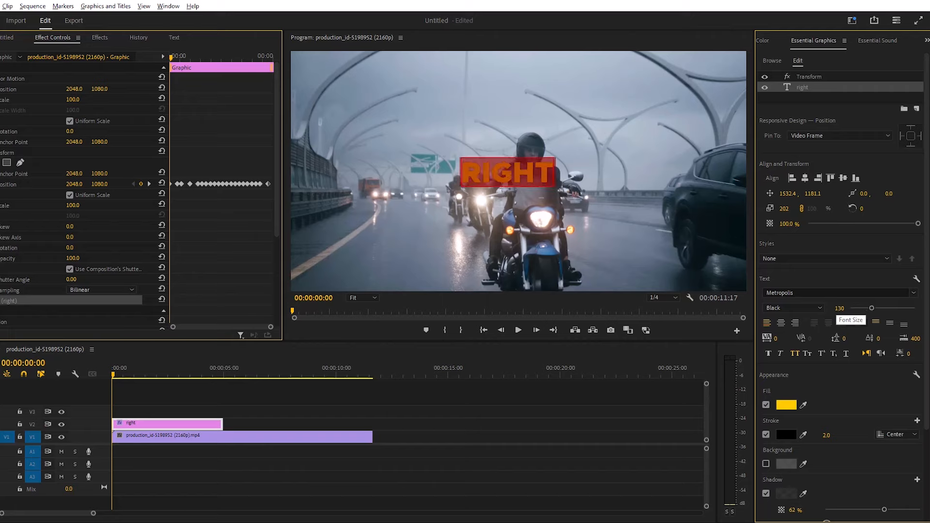
{"action": "scroll", "scroll_direction": "down", "scroll_amount": 3}
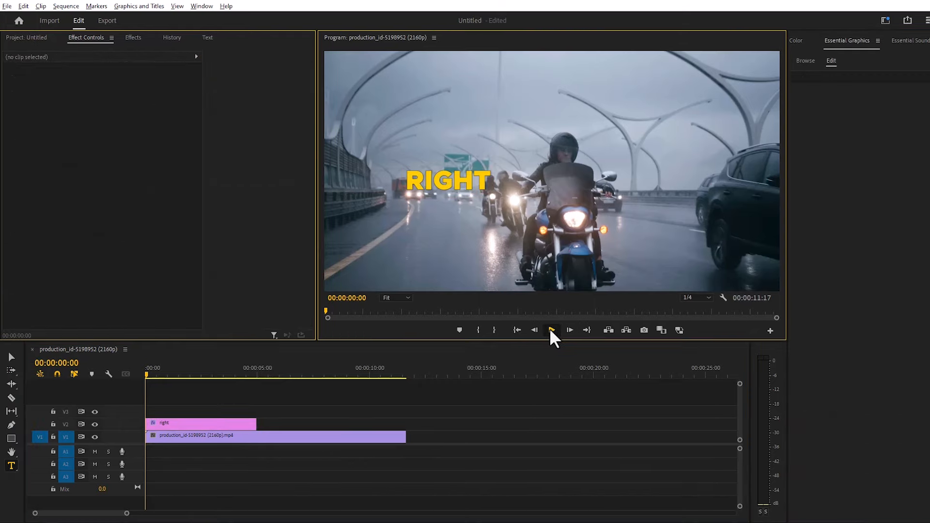
{"action": "left_click", "coordinate": [569, 331]}
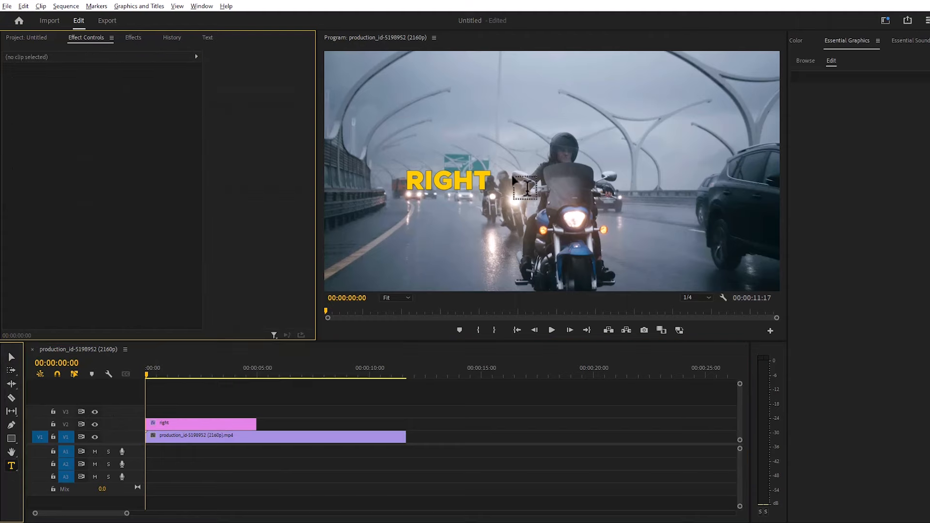
Start a new text label over the riders reading U TURN beside RIGHT
{"action": "left_click", "coordinate": [524, 186]}
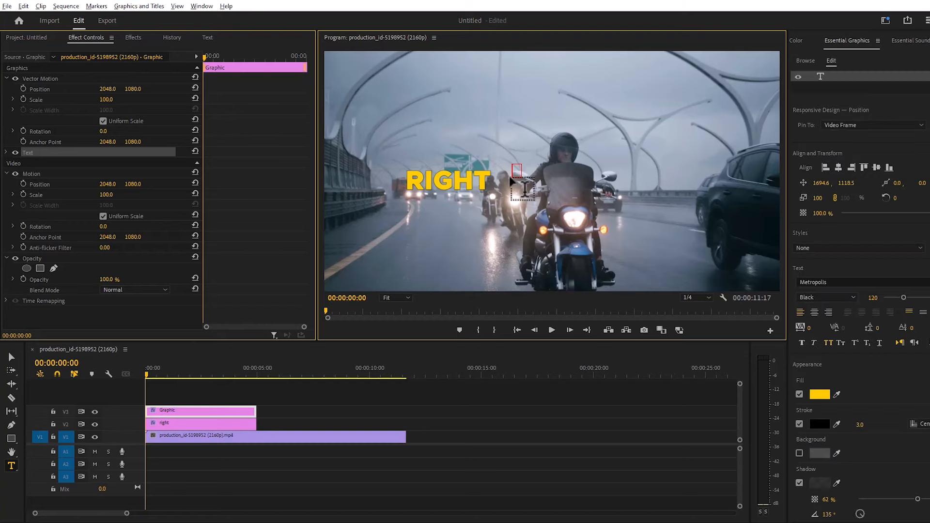
{"action": "type", "text": "U"}
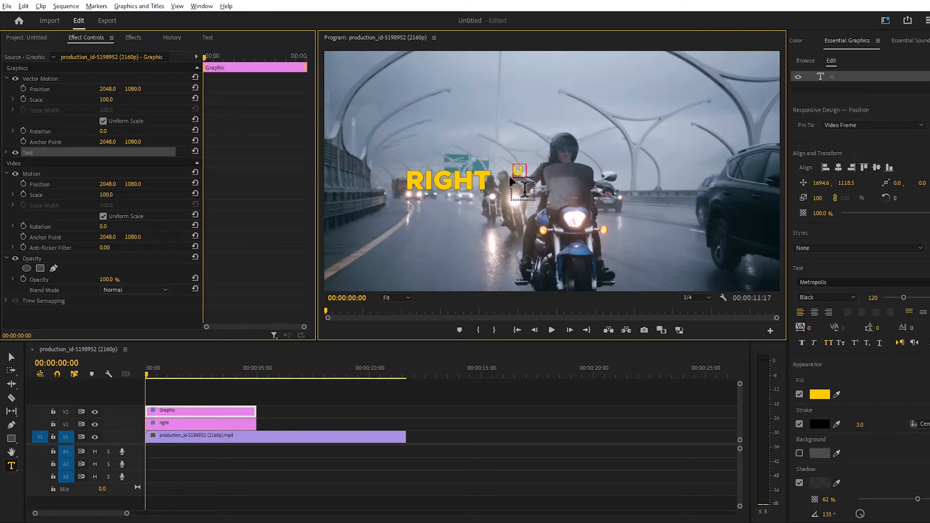
{"action": "type", "text": "TURN"}
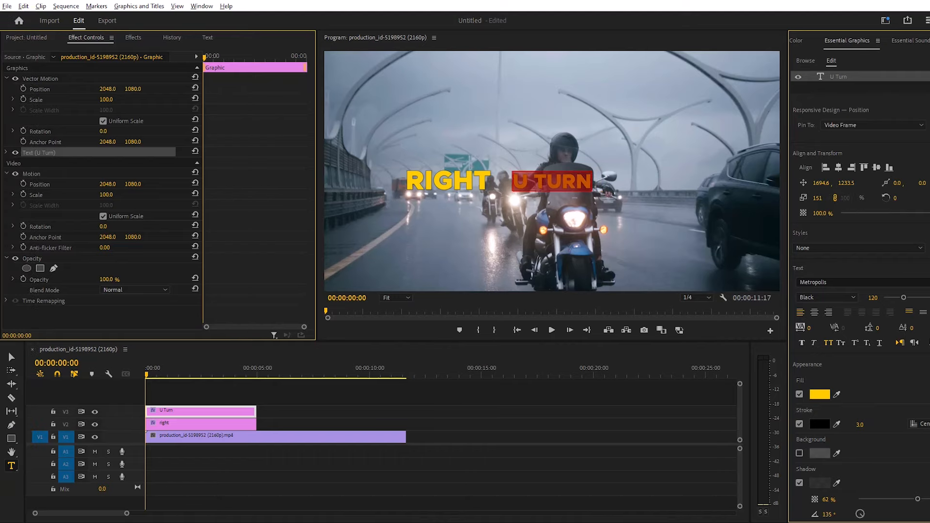
{"action": "mouse_move", "coordinate": [445, 383]}
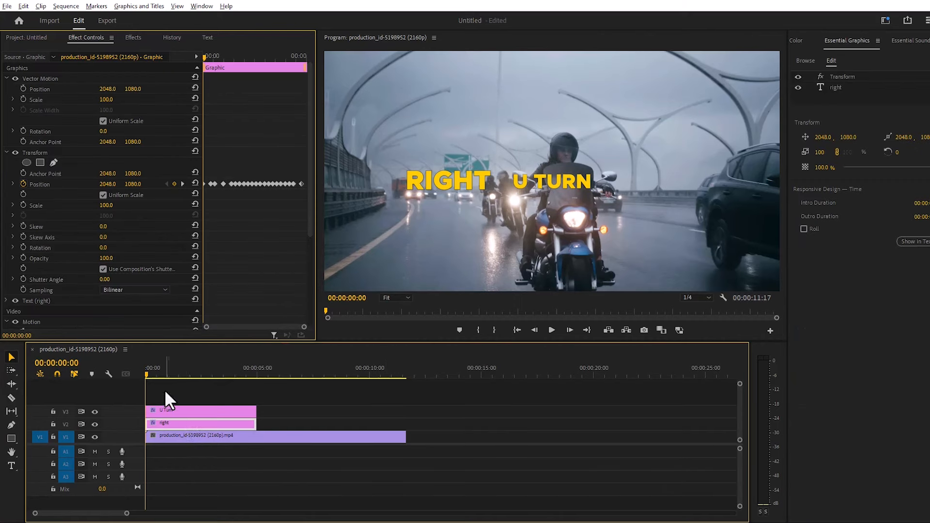
{"action": "left_click", "coordinate": [34, 152]}
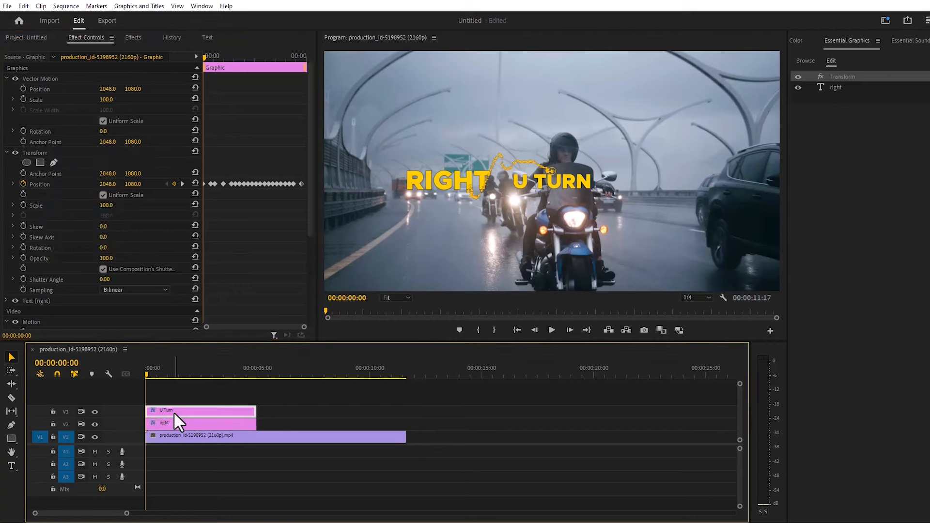
{"action": "right_click", "coordinate": [176, 411]}
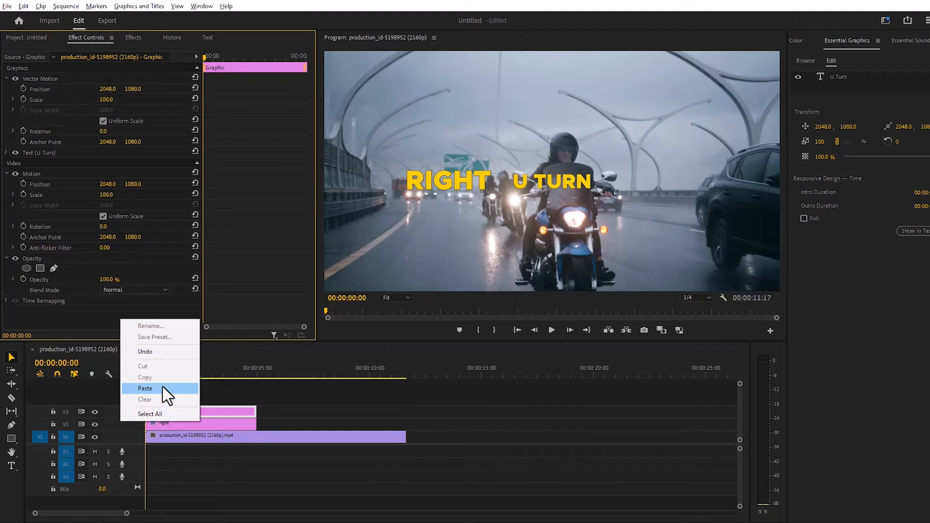
{"action": "left_click", "coordinate": [144, 388]}
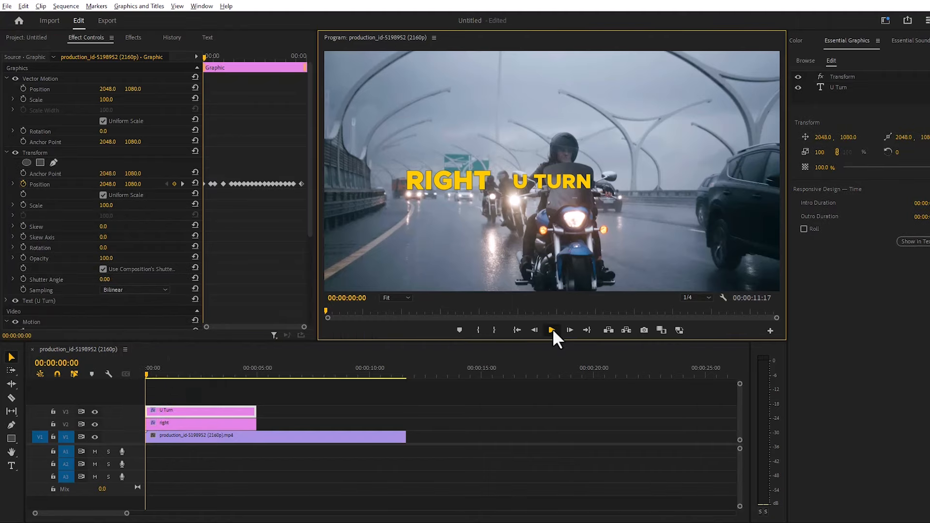
{"action": "left_click", "coordinate": [551, 329]}
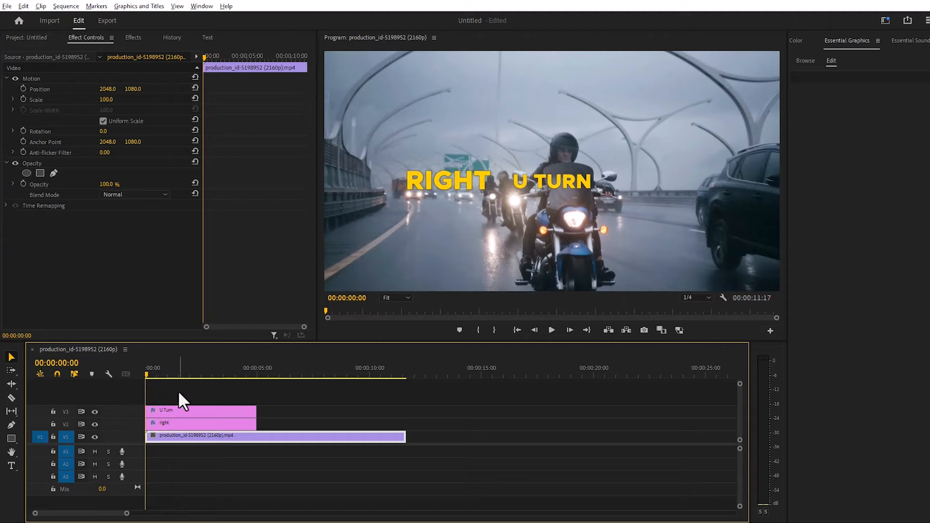
Nest the RIGHT and U TURN clips with the default sequence name and hide track V2
{"action": "right_click", "coordinate": [164, 422]}
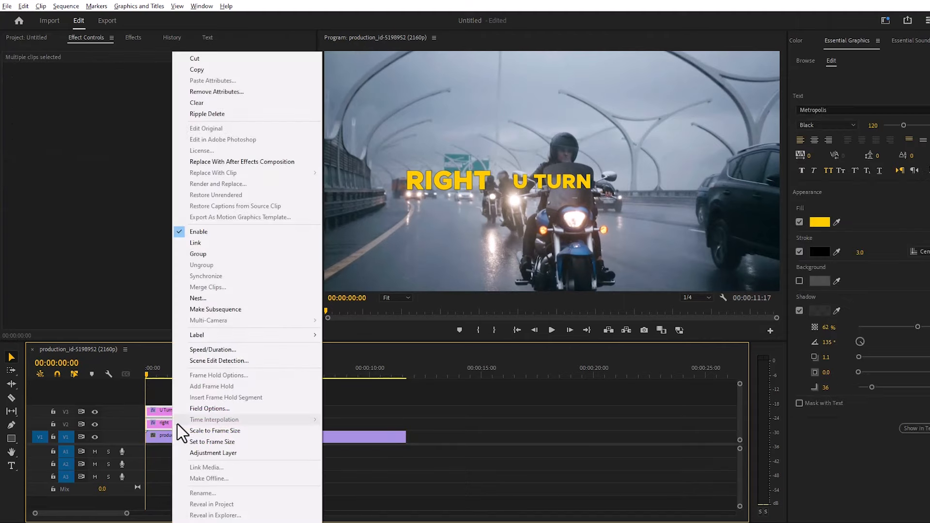
{"action": "left_click", "coordinate": [198, 297]}
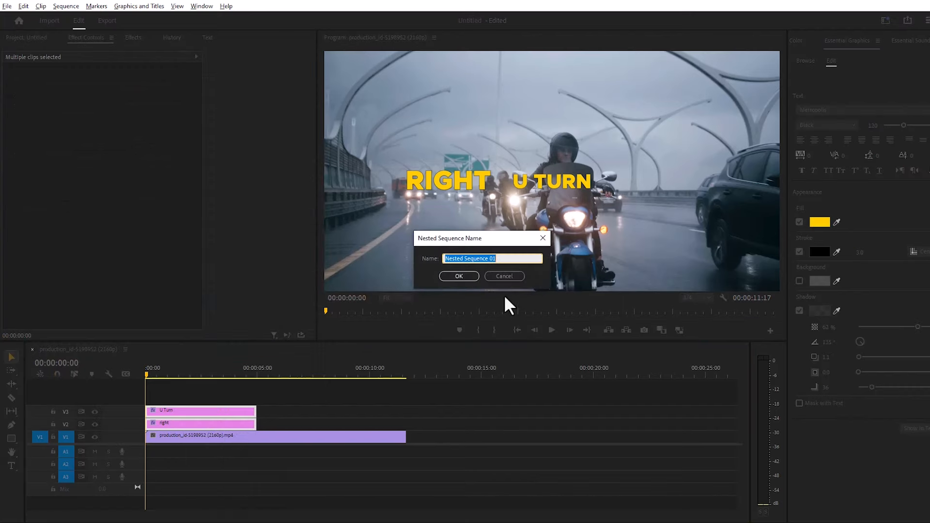
{"action": "left_click", "coordinate": [458, 276]}
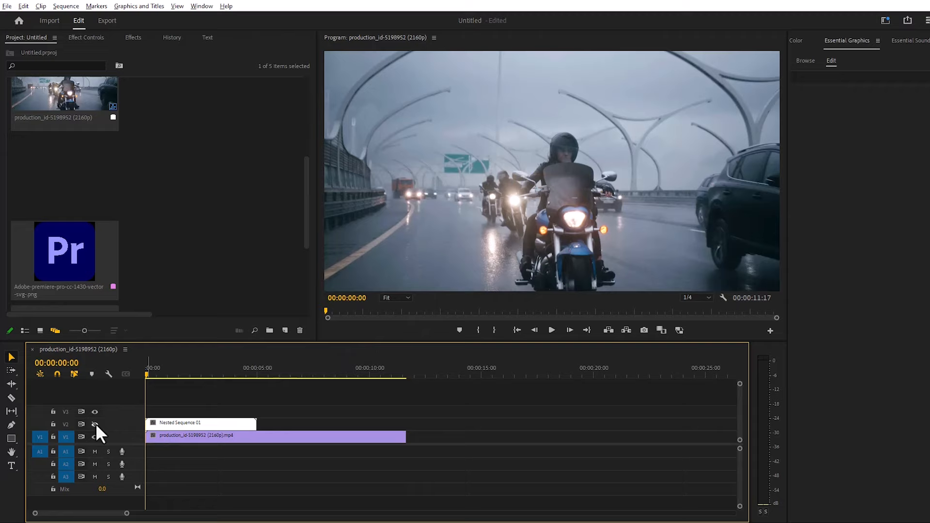
{"action": "left_click", "coordinate": [94, 425]}
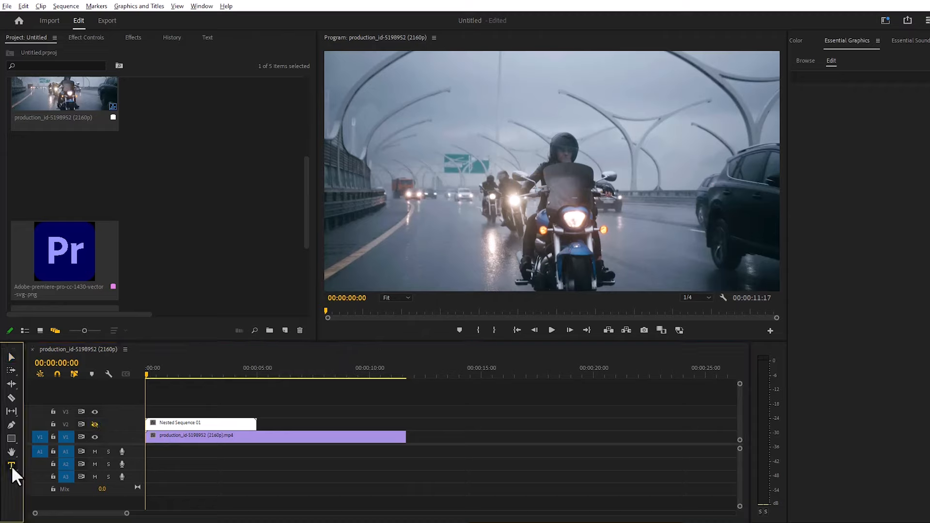
Draw a new empty text box with the Type tool and place it over the distant rider
{"action": "left_click", "coordinate": [10, 466]}
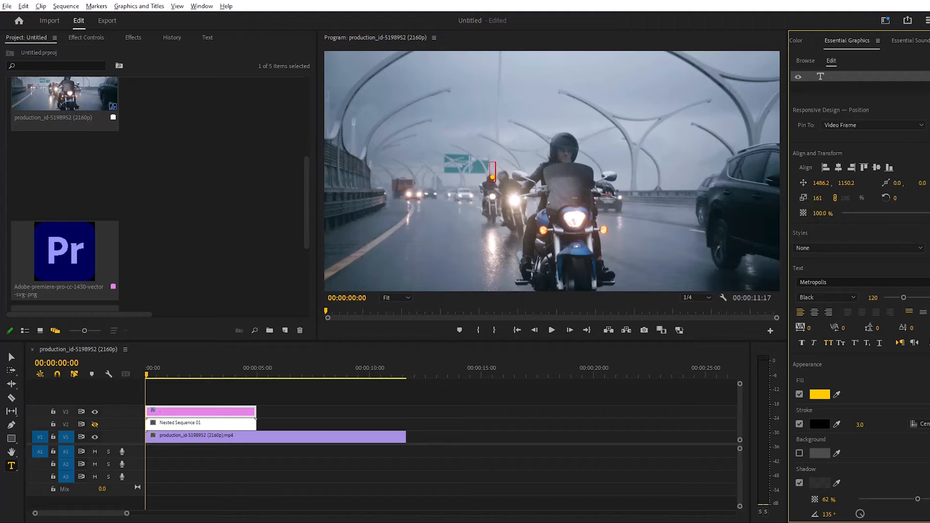
{"action": "left_click_drag", "start_coordinate": [493, 171], "coordinate": [493, 179]}
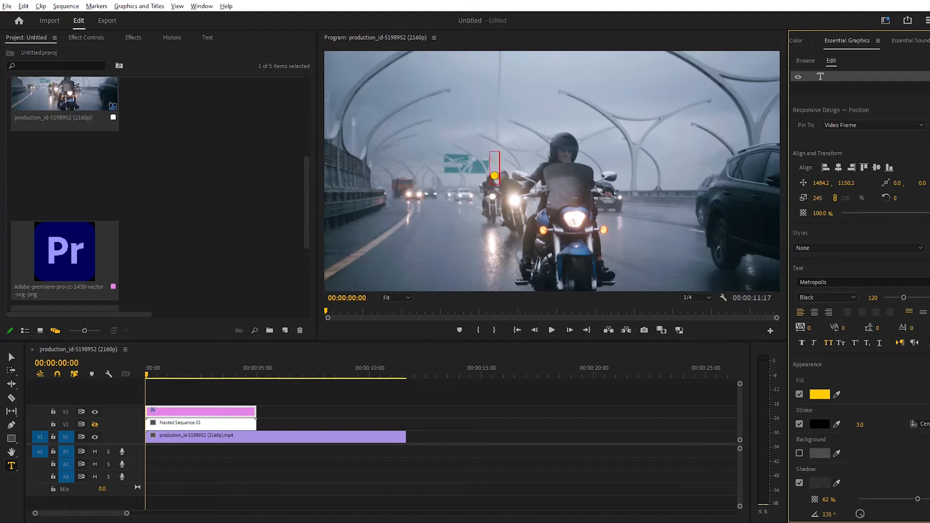
{"action": "left_click_drag", "start_coordinate": [495, 176], "coordinate": [488, 176]}
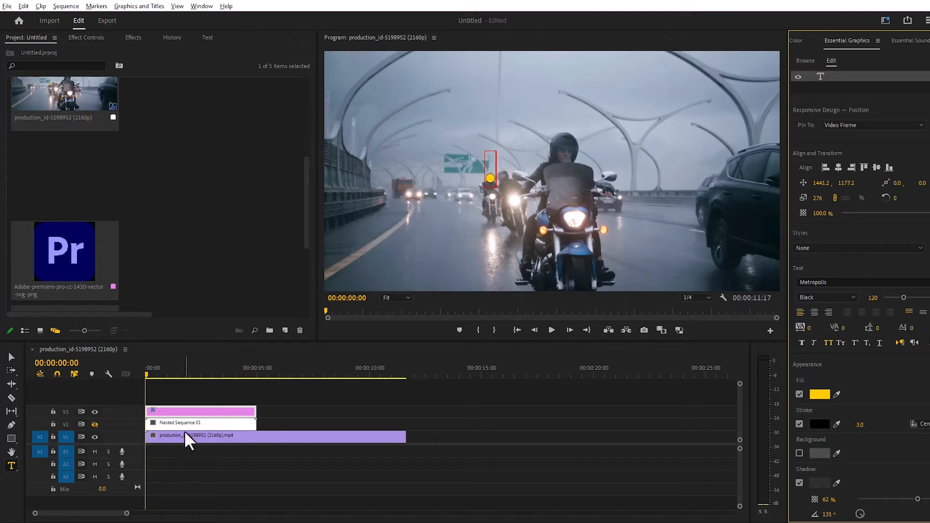
{"action": "mouse_move", "coordinate": [182, 433]}
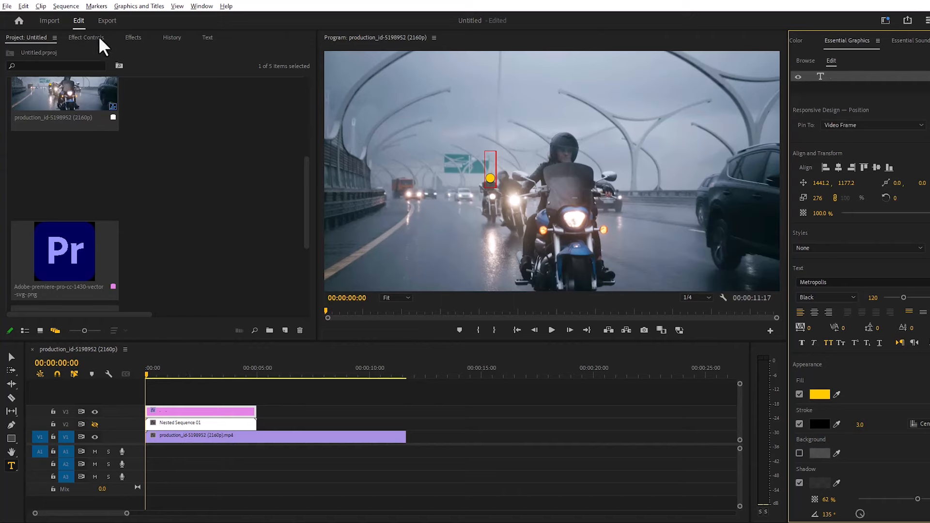
Apply the Transform effect with the tracking keyframes and reselect the text box at 5 seconds
{"action": "left_click", "coordinate": [133, 38]}
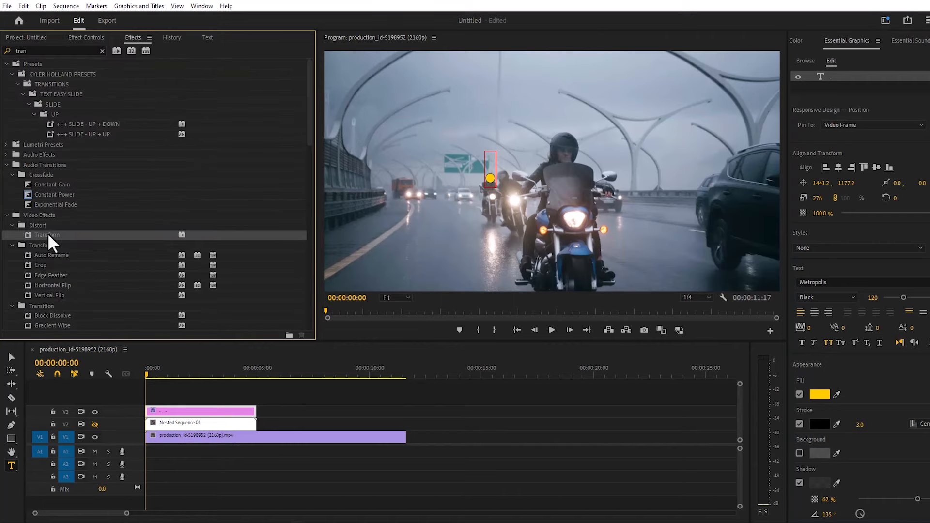
{"action": "left_click", "coordinate": [85, 37]}
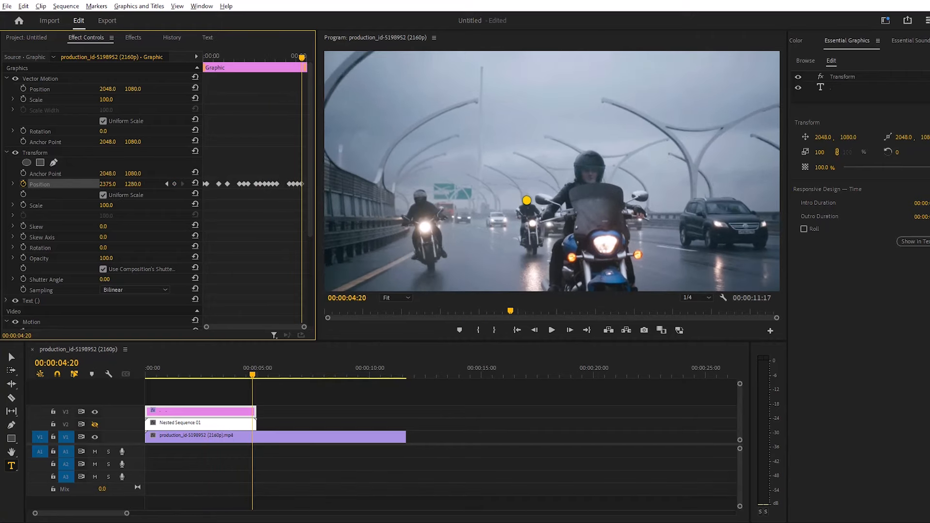
{"action": "left_click", "coordinate": [257, 377]}
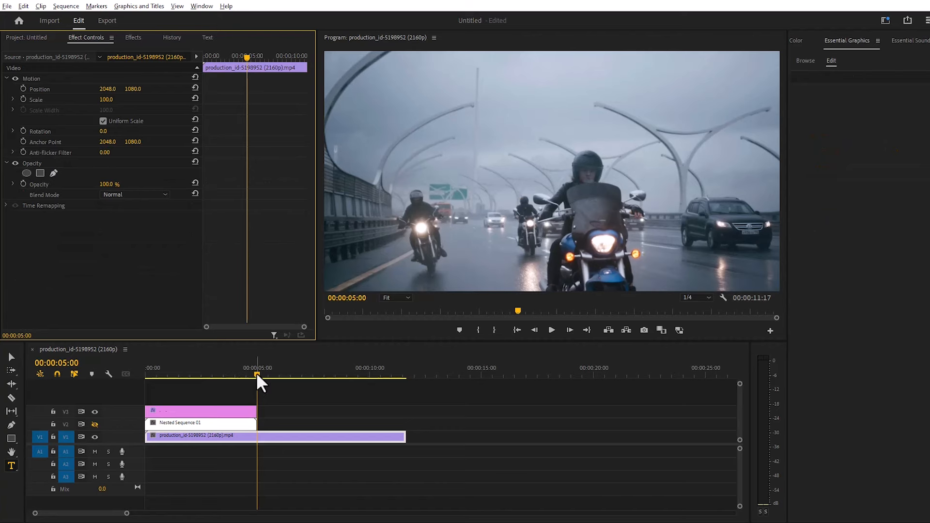
{"action": "left_click", "coordinate": [147, 374]}
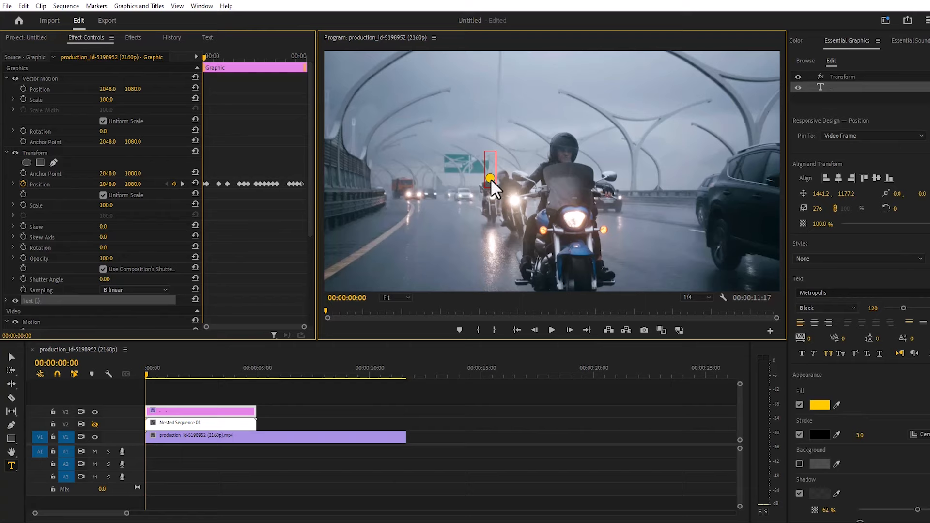
Make the label read GO GO in red fill and shift it left over the other riders
{"action": "type", "text": "GO"}
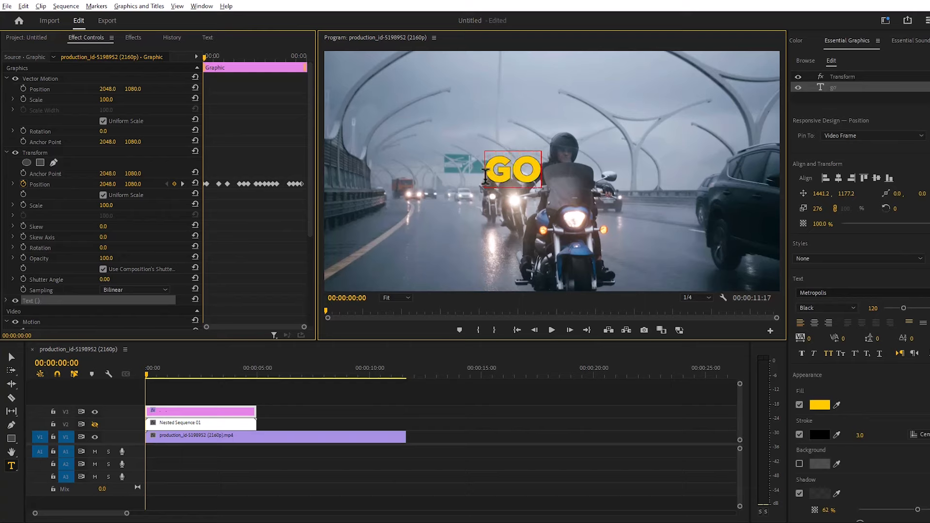
{"action": "type", "text": "GO"}
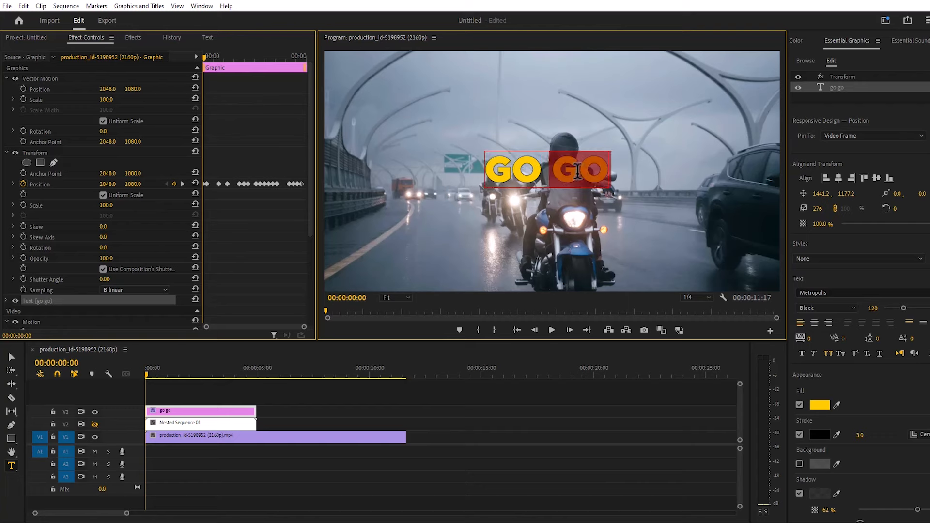
{"action": "left_click", "coordinate": [820, 405]}
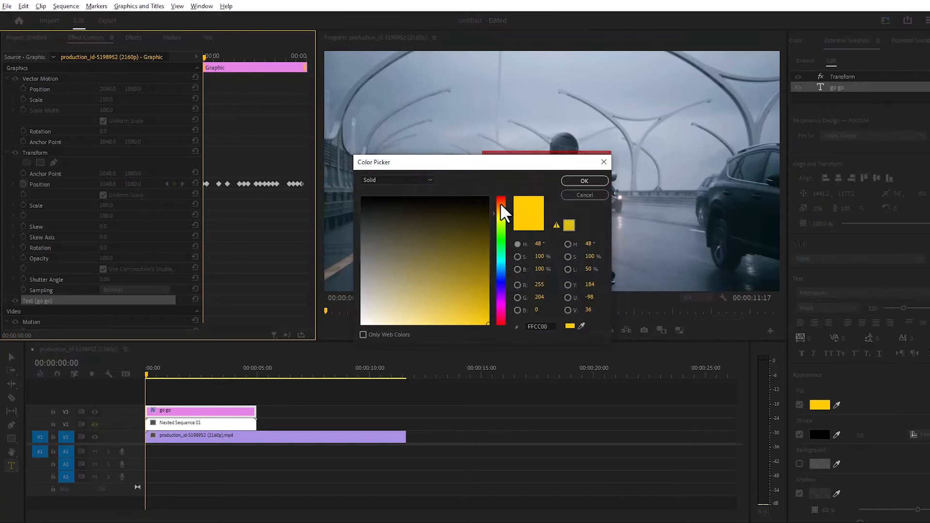
{"action": "left_click", "coordinate": [583, 180]}
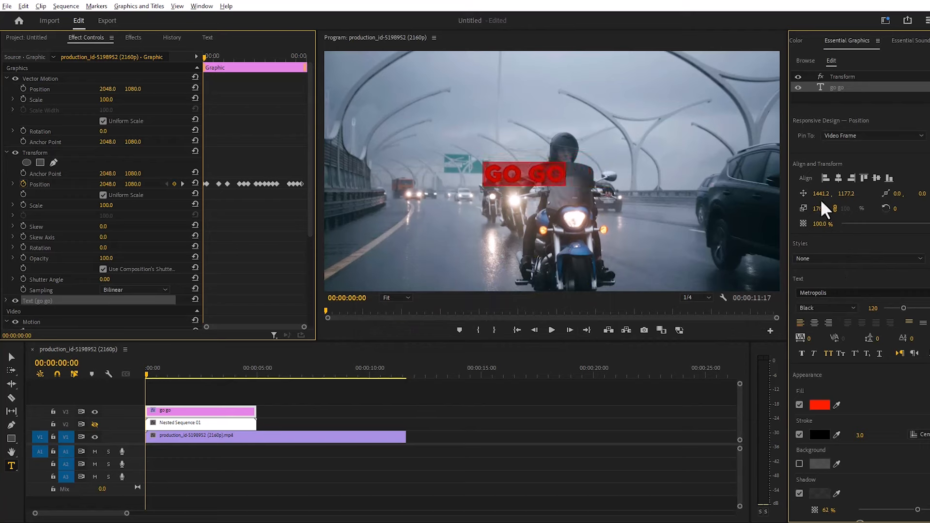
{"action": "left_click_drag", "start_coordinate": [818, 194], "coordinate": [818, 194]}
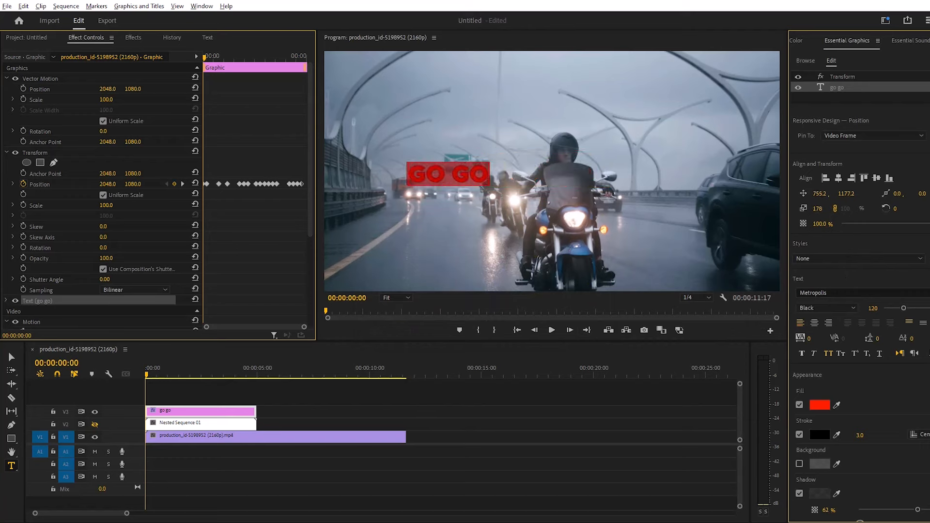
{"action": "left_click_drag", "start_coordinate": [448, 173], "coordinate": [437, 174]}
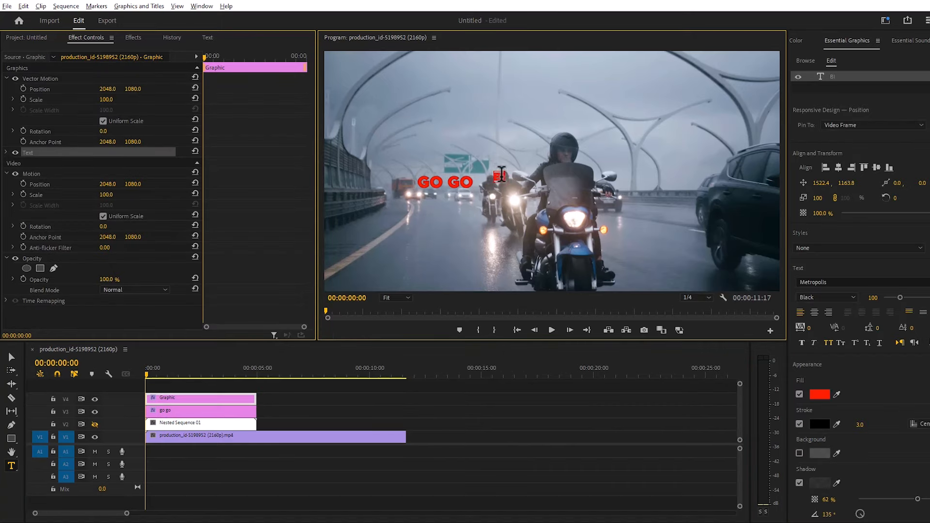
Set the new BIKER 2 label's fill to white and play back to check the tracking
{"action": "left_click", "coordinate": [514, 176]}
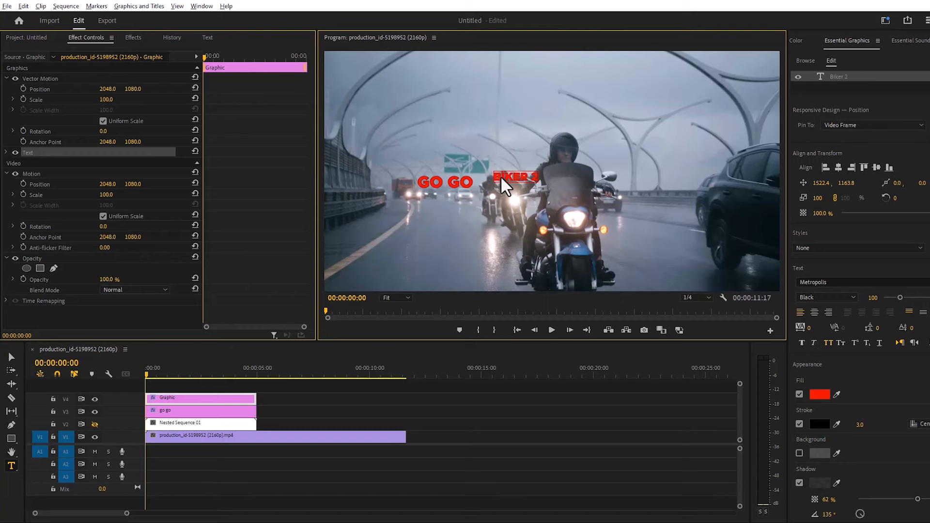
{"action": "left_click", "coordinate": [819, 394]}
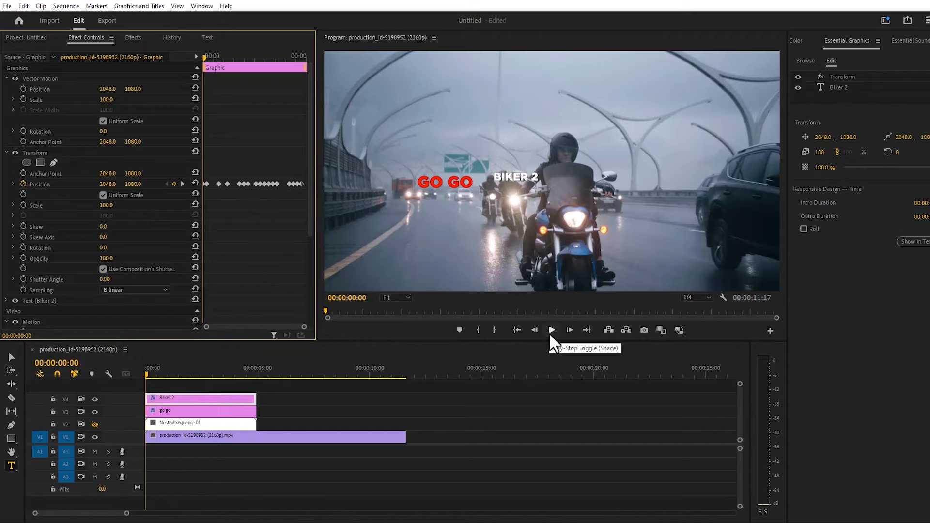
{"action": "left_click", "coordinate": [550, 330]}
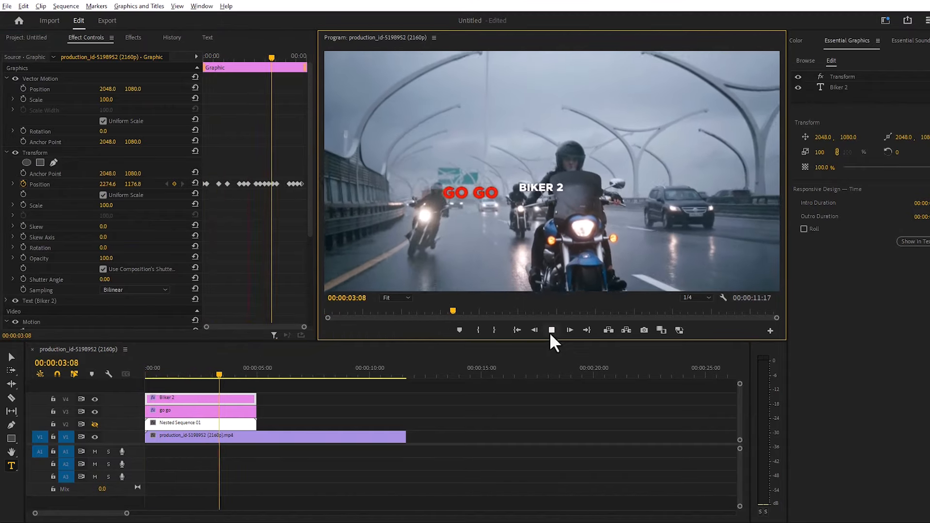